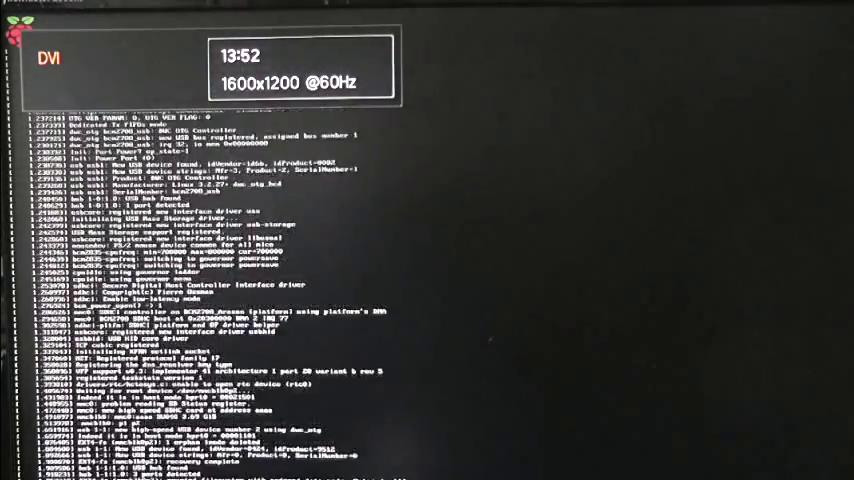
# Scroll through the Raspberry Pi boot messages until the X desktop starts.
pyautogui.scroll(-3)
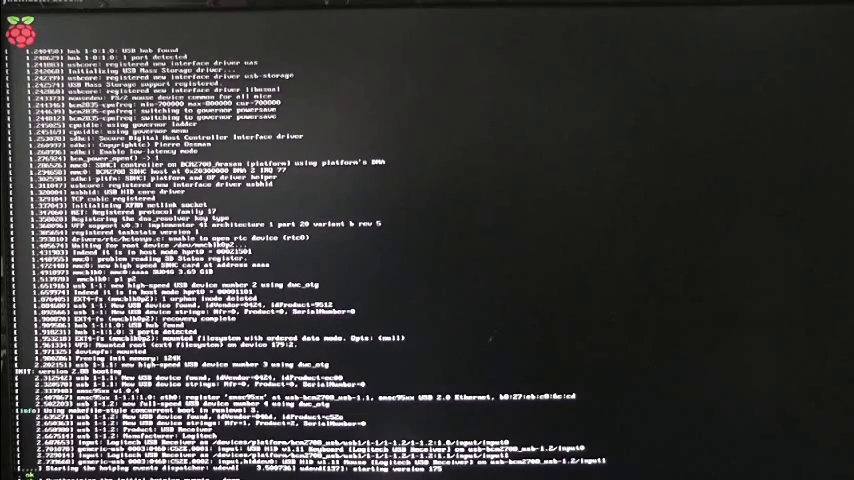
pyautogui.scroll(-3)
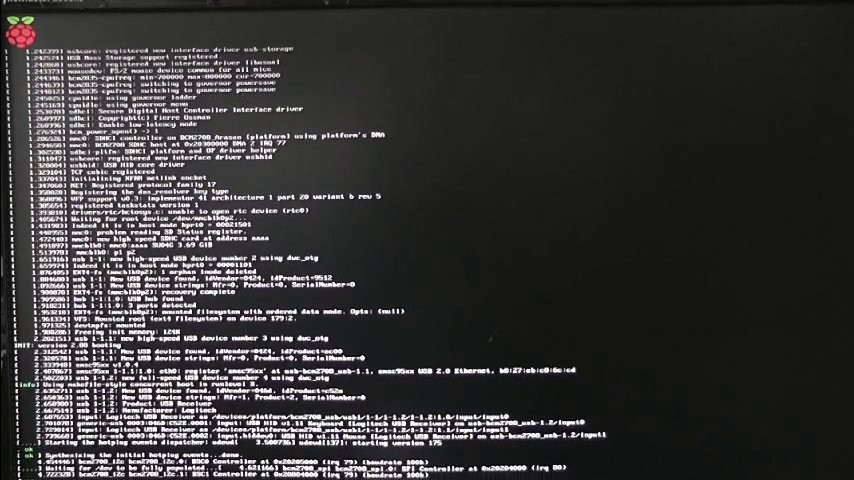
pyautogui.scroll(-3)
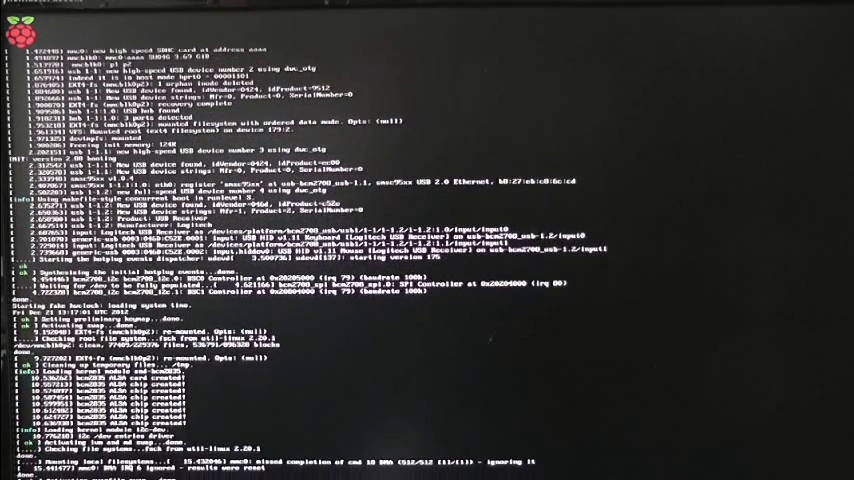
pyautogui.scroll(-3)
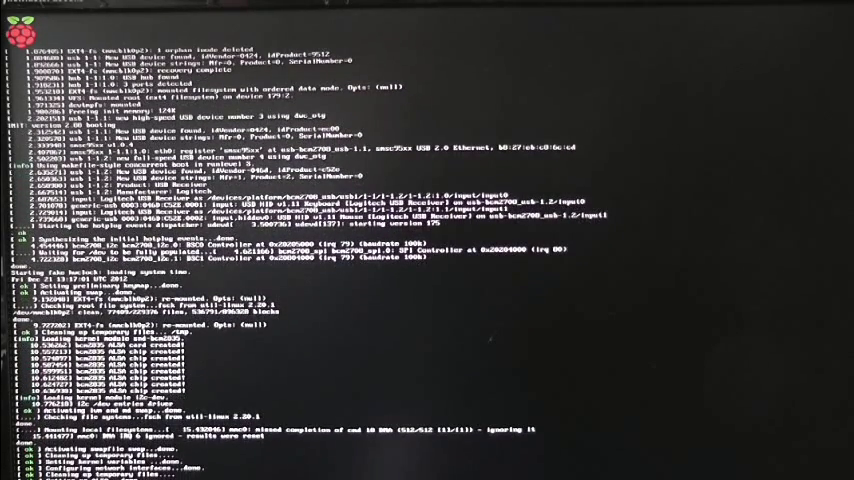
pyautogui.scroll(-3)
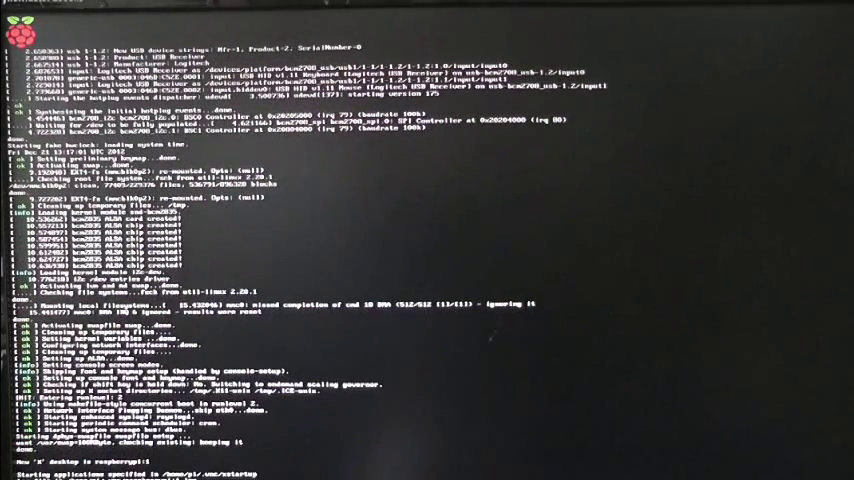
pyautogui.scroll(-3)
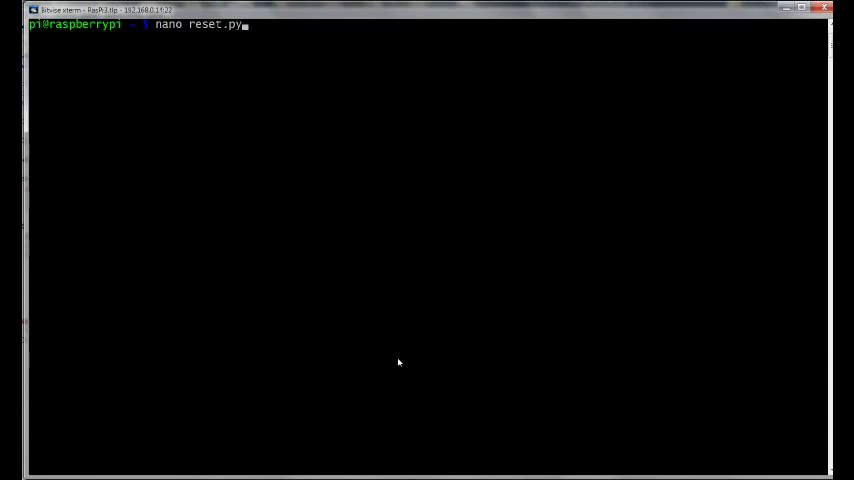
# Run 'nano reset.py' at the Raspberry Pi shell prompt.
pyautogui.press('Return')
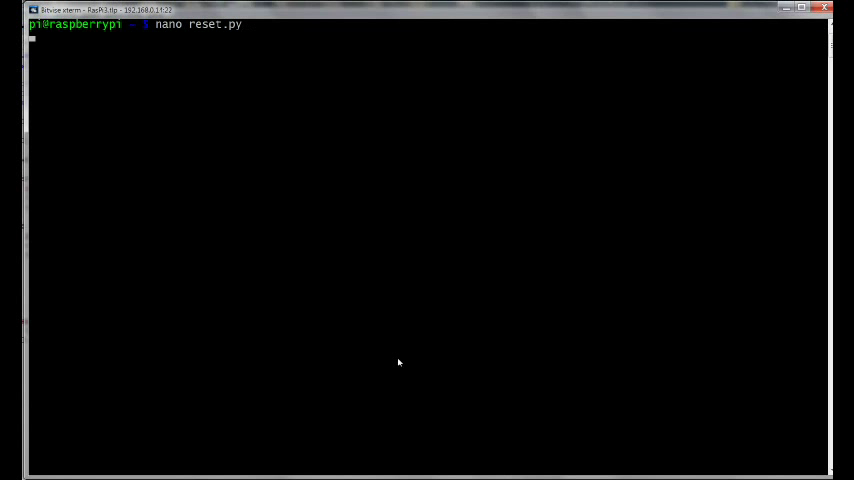
# Load reset.py in nano and review its imports, GPIO setup and reset logic.
pyautogui.press('Return')
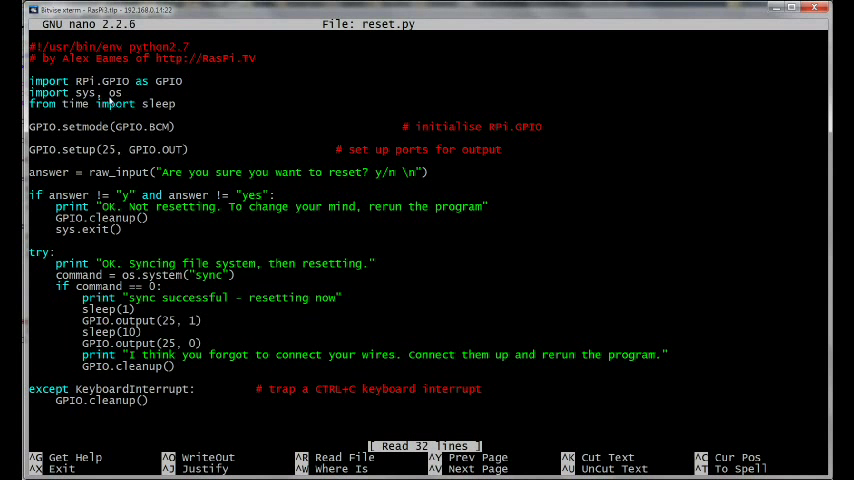
pyautogui.moveTo(141, 231)
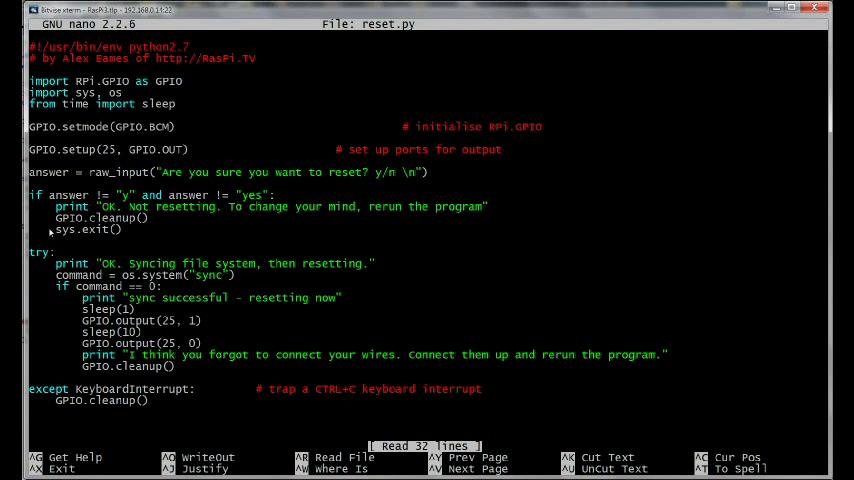
pyautogui.moveTo(130, 243)
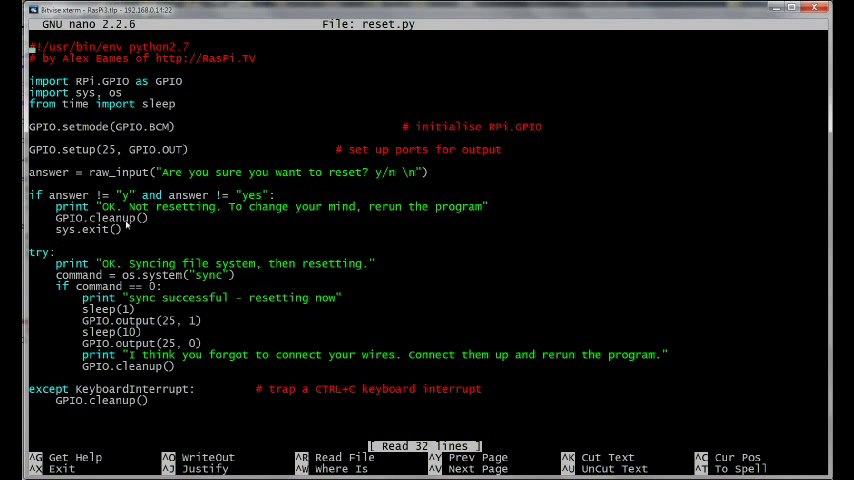
pyautogui.moveTo(128, 90)
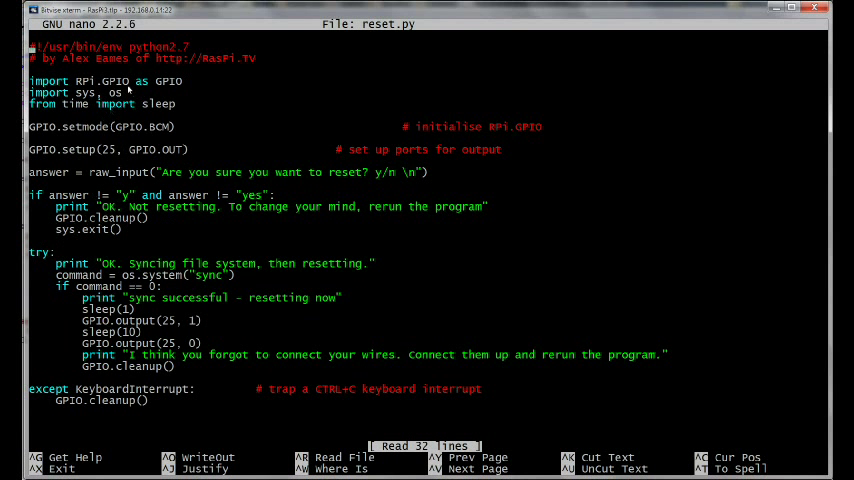
pyautogui.moveTo(151, 289)
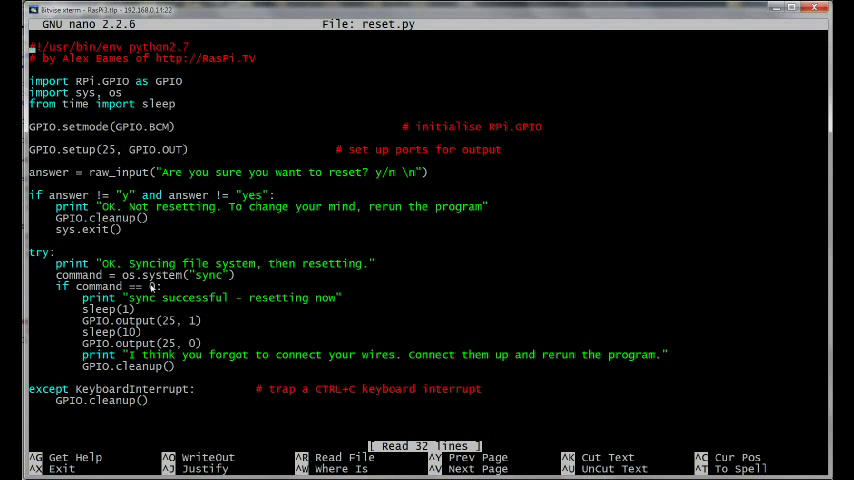
pyautogui.write('0')
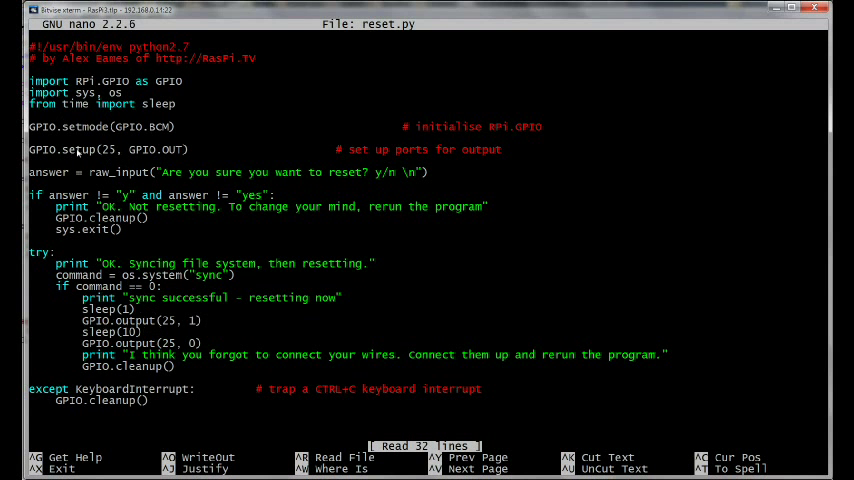
pyautogui.moveTo(184, 132)
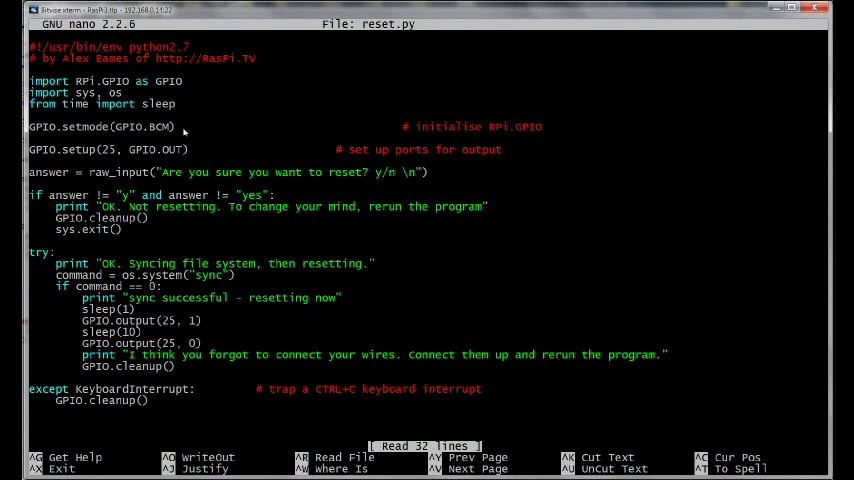
pyautogui.moveTo(138, 137)
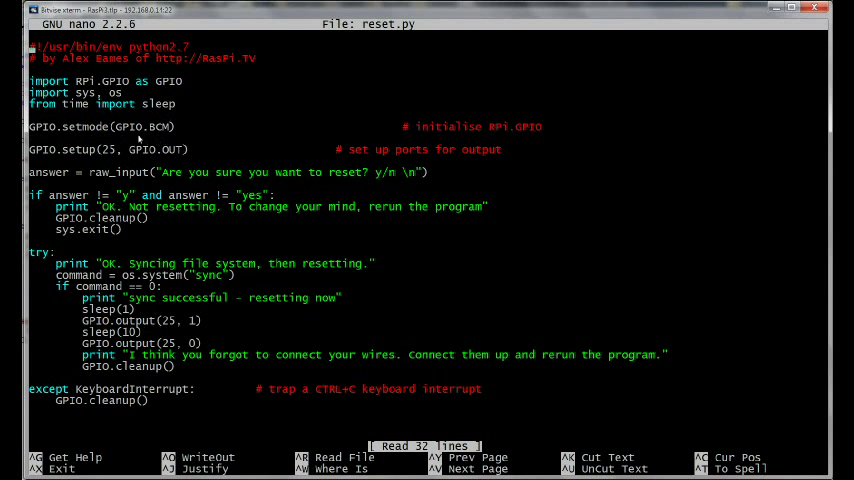
pyautogui.moveTo(160, 135)
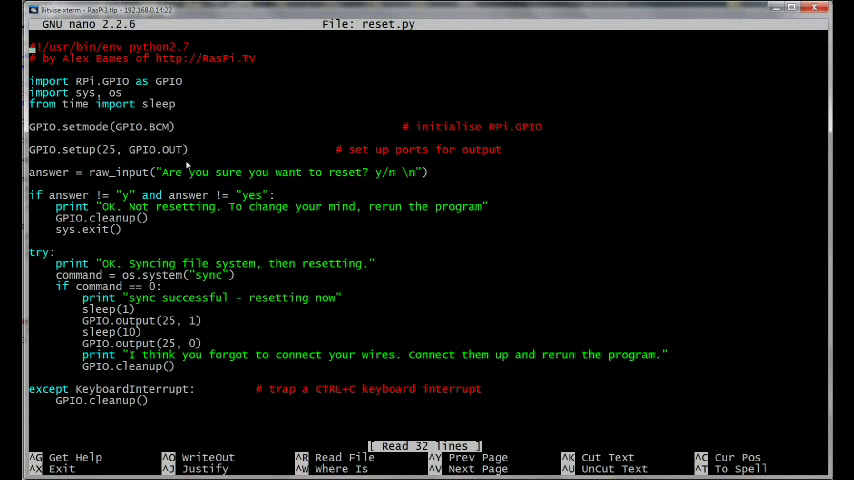
pyautogui.moveTo(349, 173)
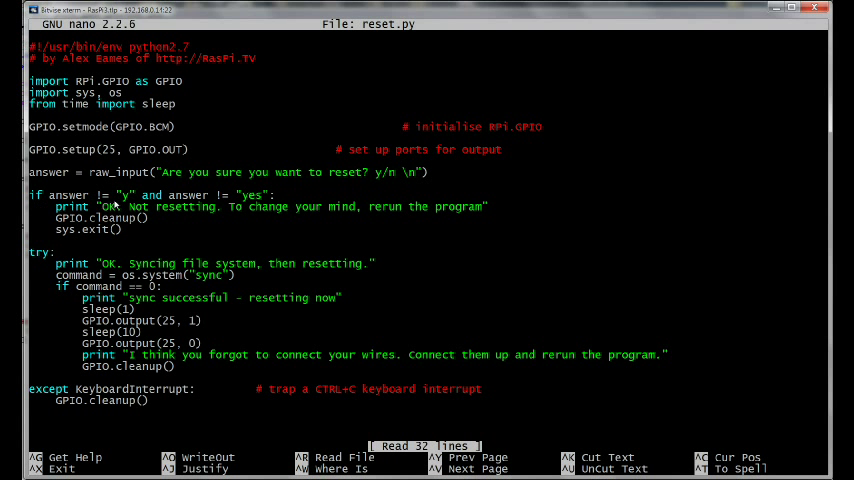
pyautogui.moveTo(124, 205)
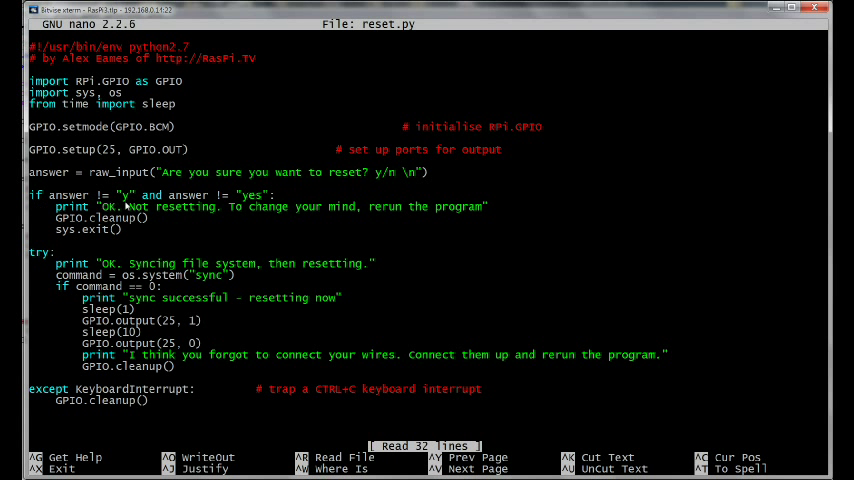
pyautogui.moveTo(205, 190)
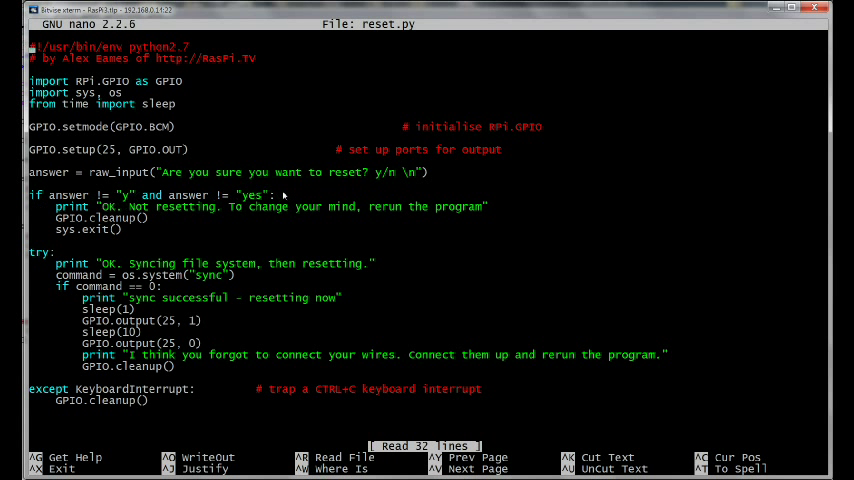
pyautogui.moveTo(130, 190)
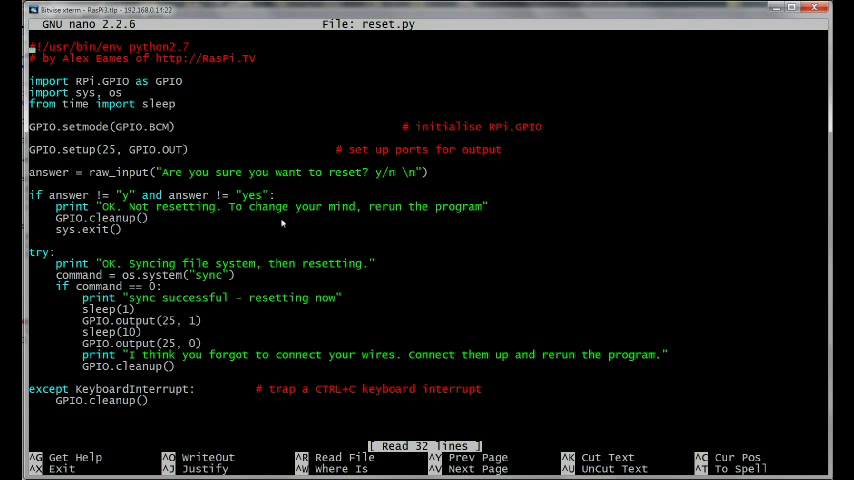
pyautogui.moveTo(173, 228)
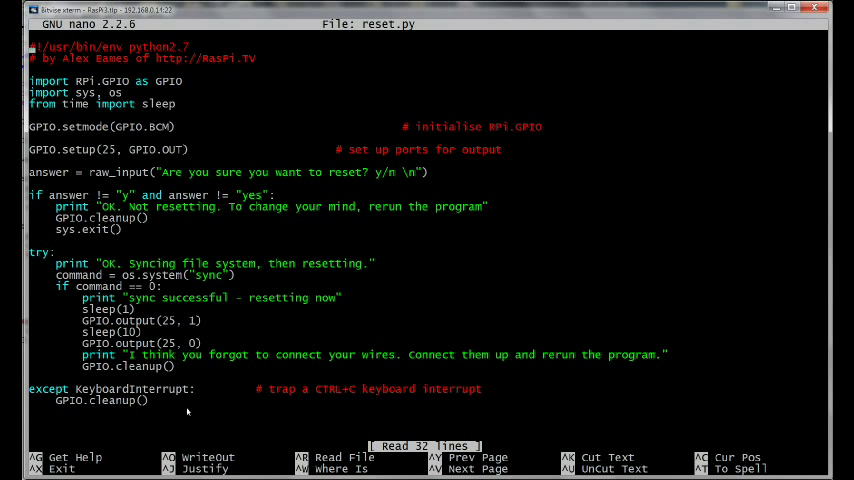
pyautogui.moveTo(199, 402)
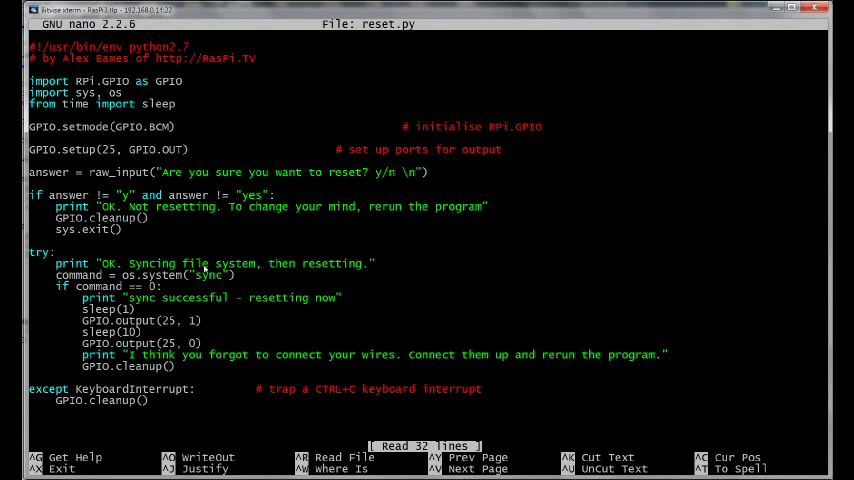
pyautogui.moveTo(203, 310)
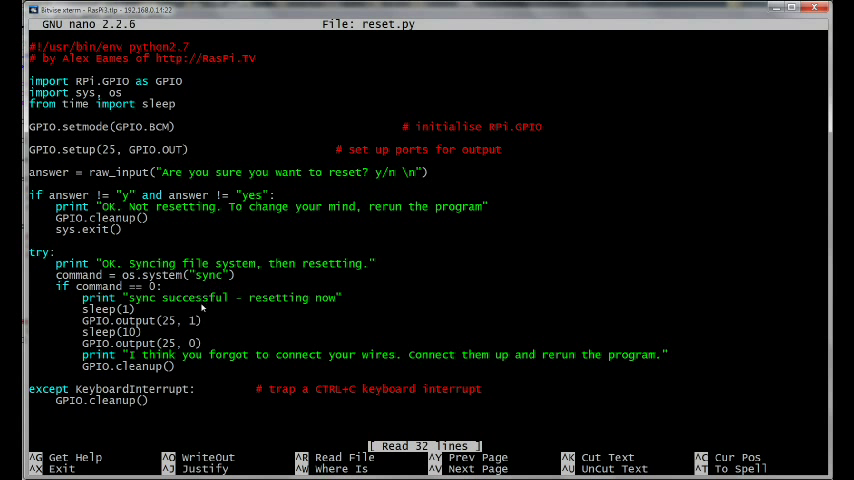
pyautogui.moveTo(97, 287)
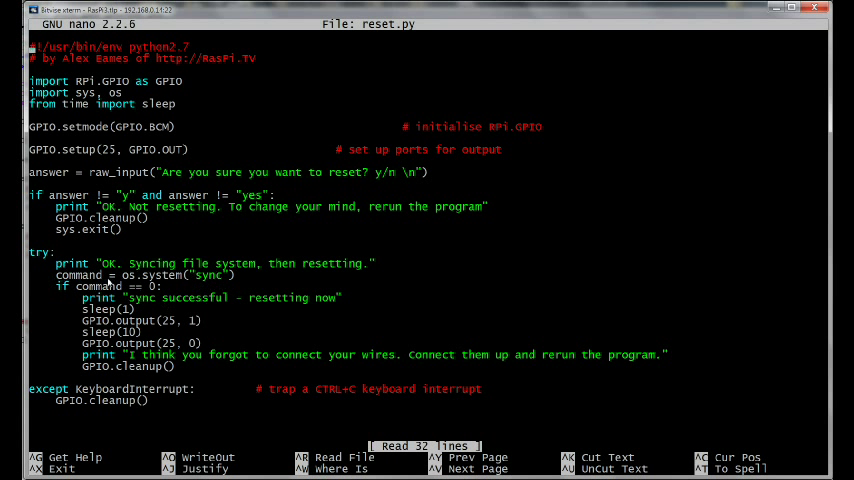
pyautogui.moveTo(170, 285)
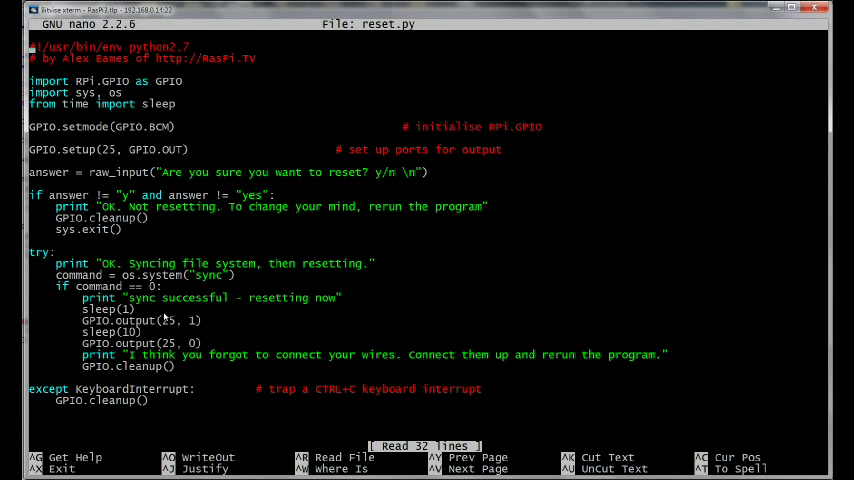
pyautogui.moveTo(173, 313)
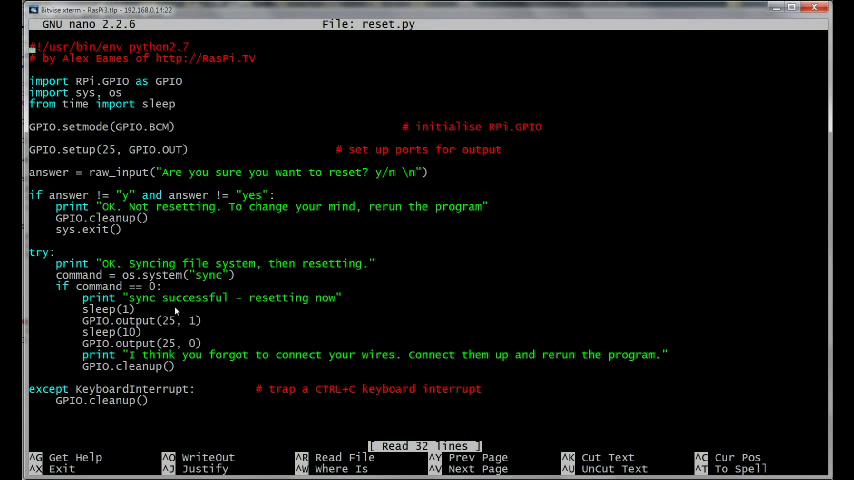
pyautogui.moveTo(175, 311)
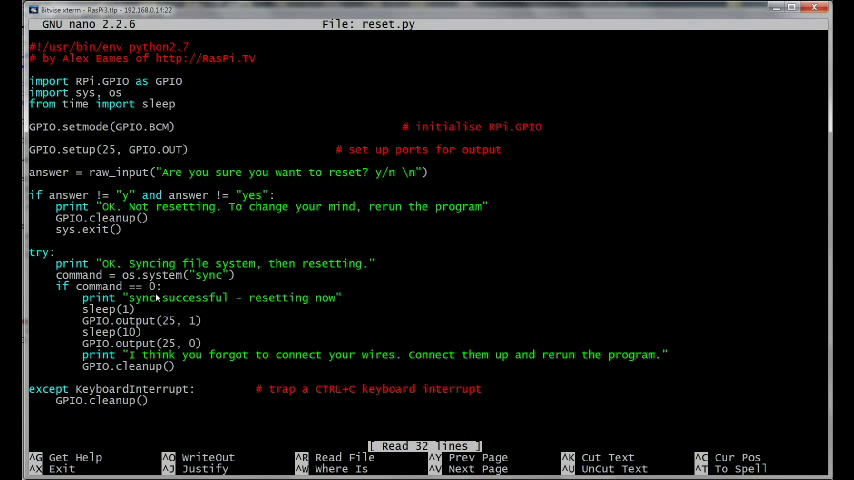
pyautogui.moveTo(357, 299)
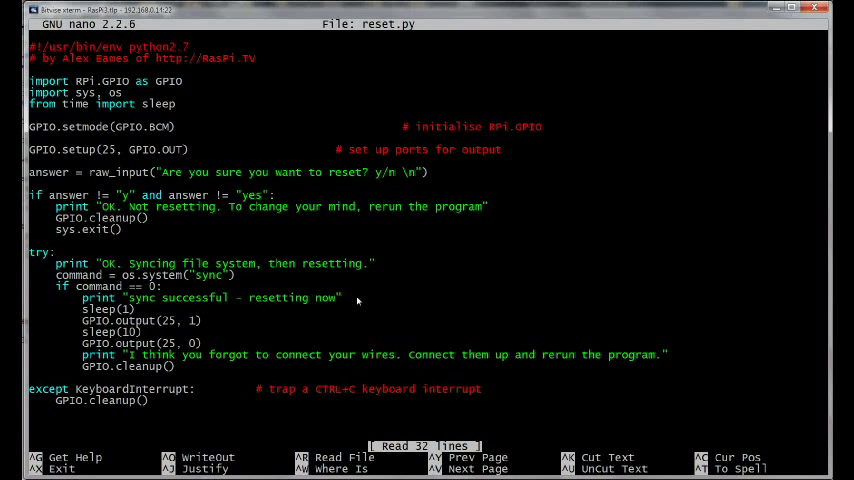
pyautogui.moveTo(147, 315)
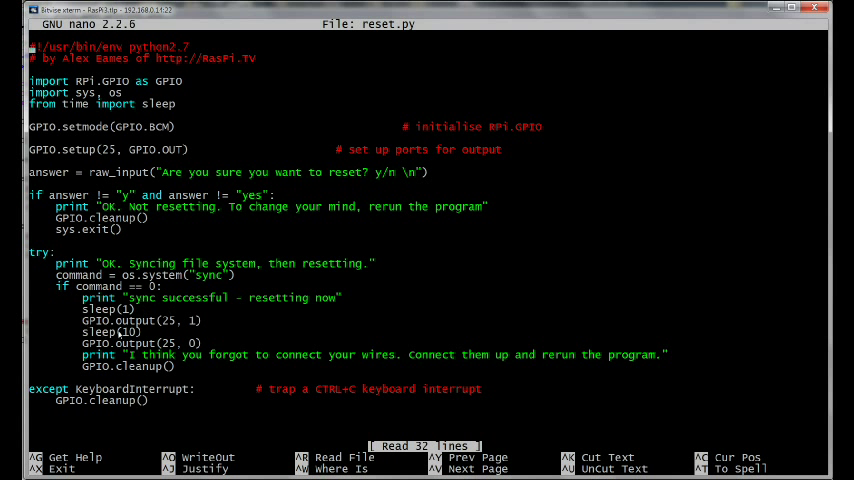
pyautogui.moveTo(210, 321)
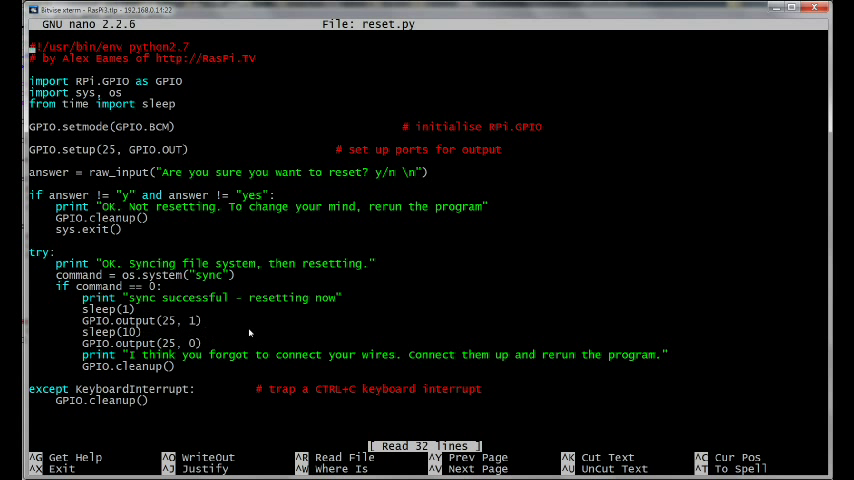
pyautogui.moveTo(258, 333)
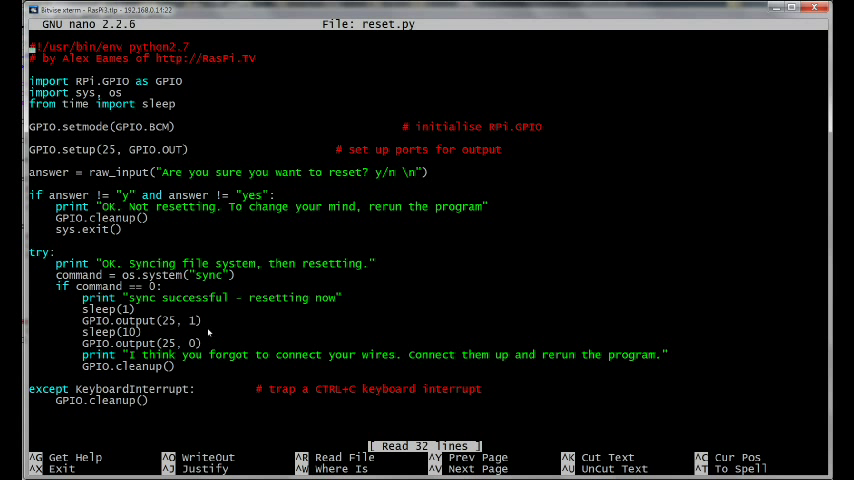
pyautogui.moveTo(209, 335)
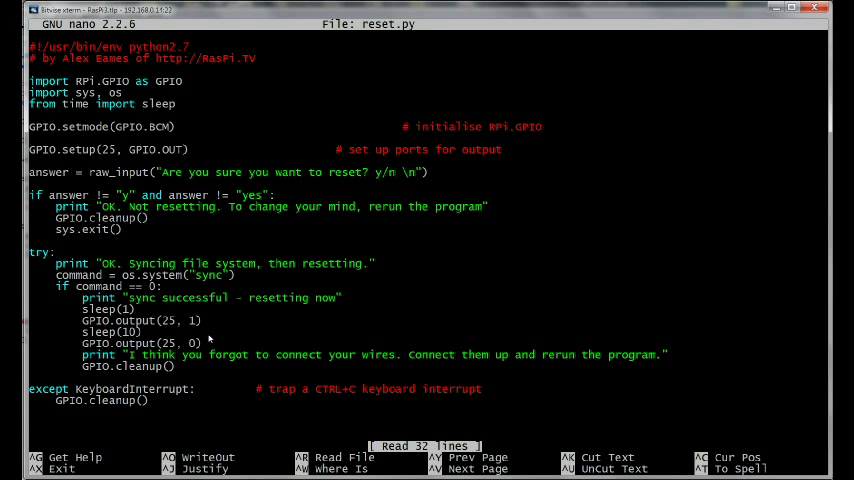
pyautogui.moveTo(152, 331)
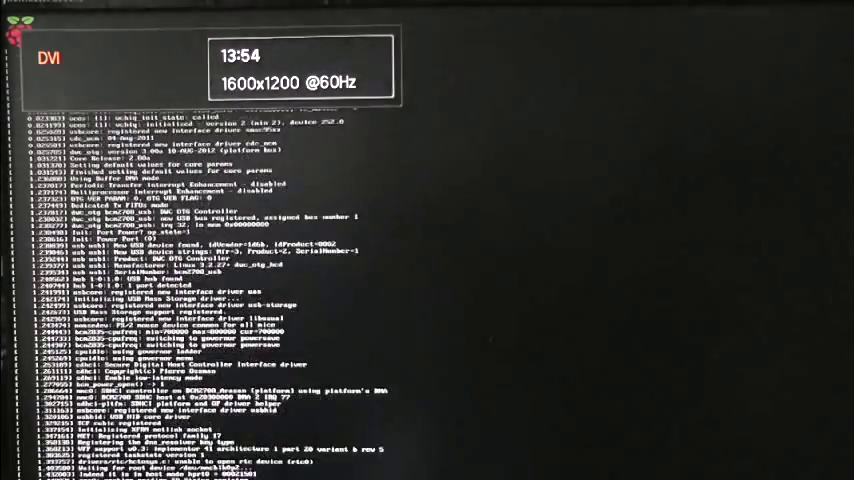
pyautogui.scroll(-3)
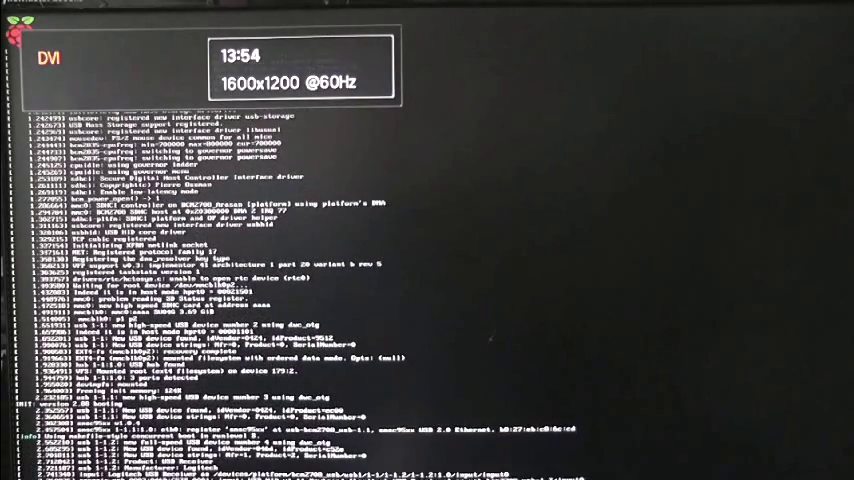